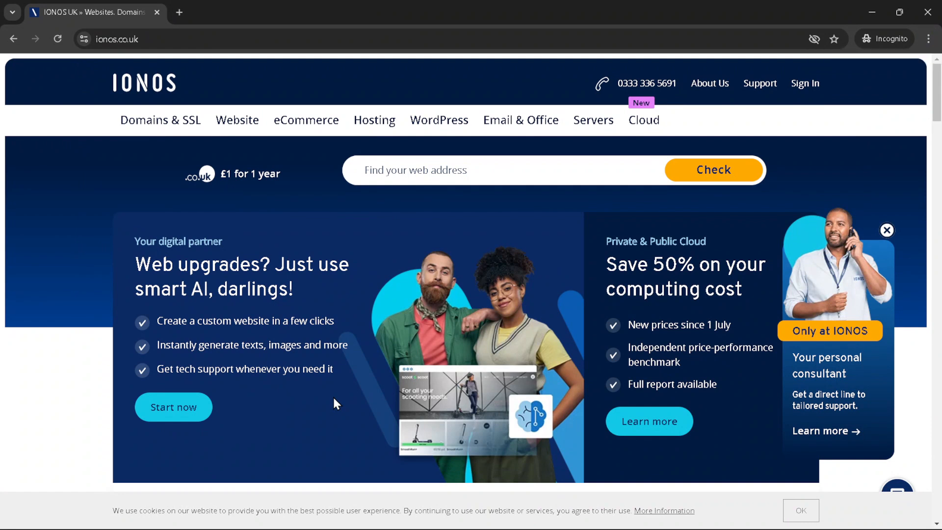
{"action": "mouse_move", "coordinate": [337, 393]}
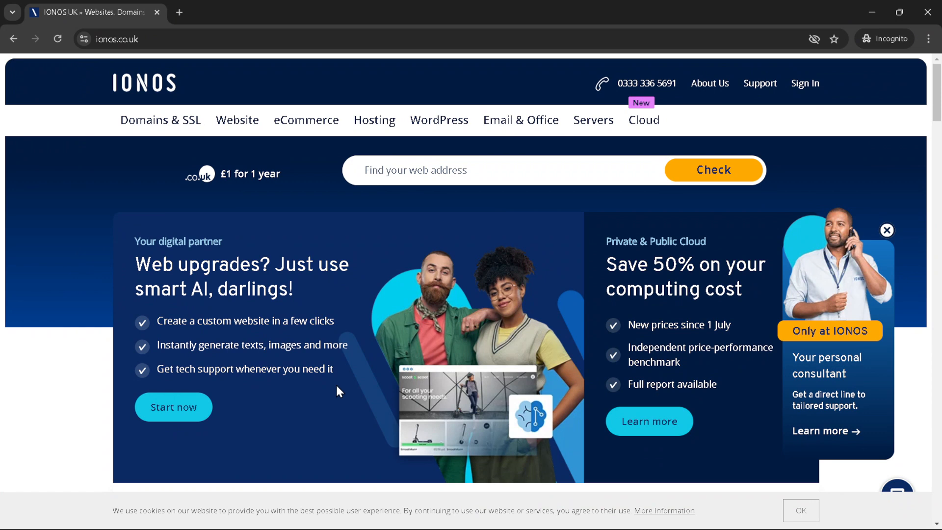
{"action": "mouse_move", "coordinate": [261, 414]}
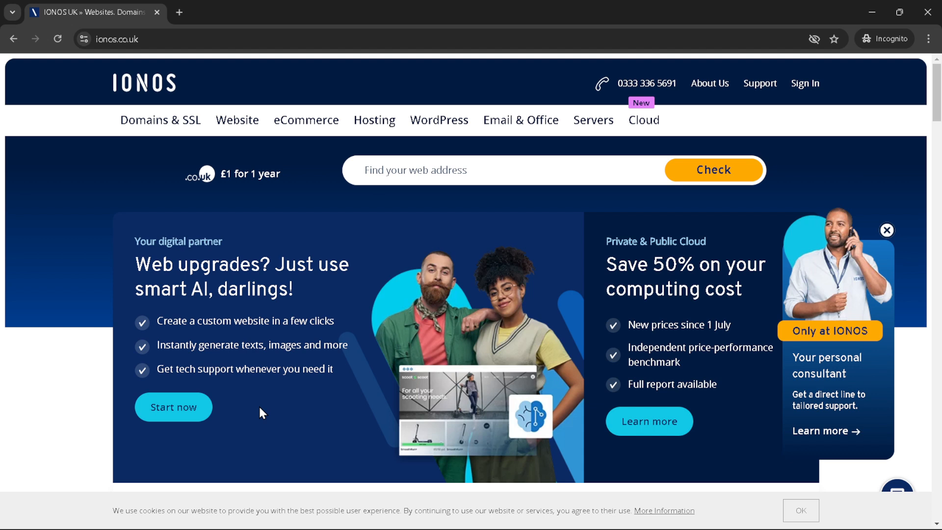
{"action": "mouse_move", "coordinate": [732, 169]}
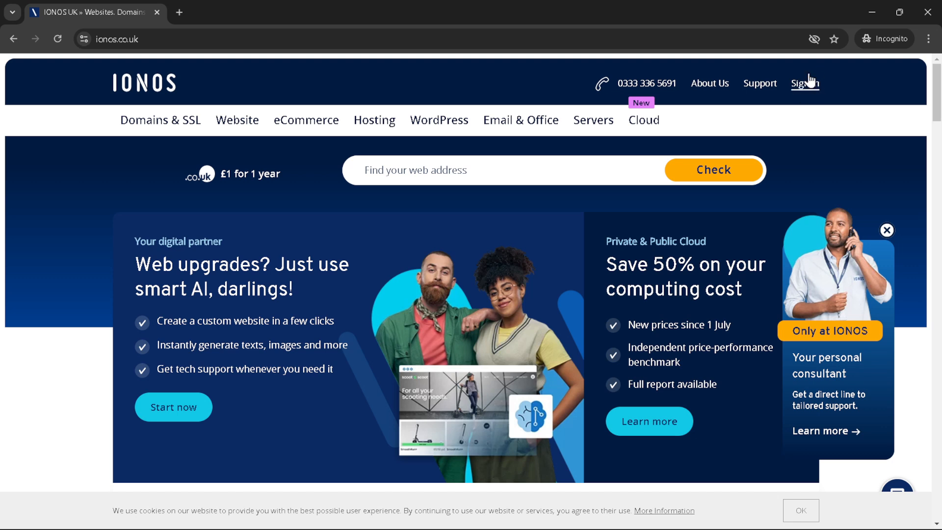
Start signing in to the IONOS Customer Account from the header Sign In menu
{"action": "left_click", "coordinate": [804, 83]}
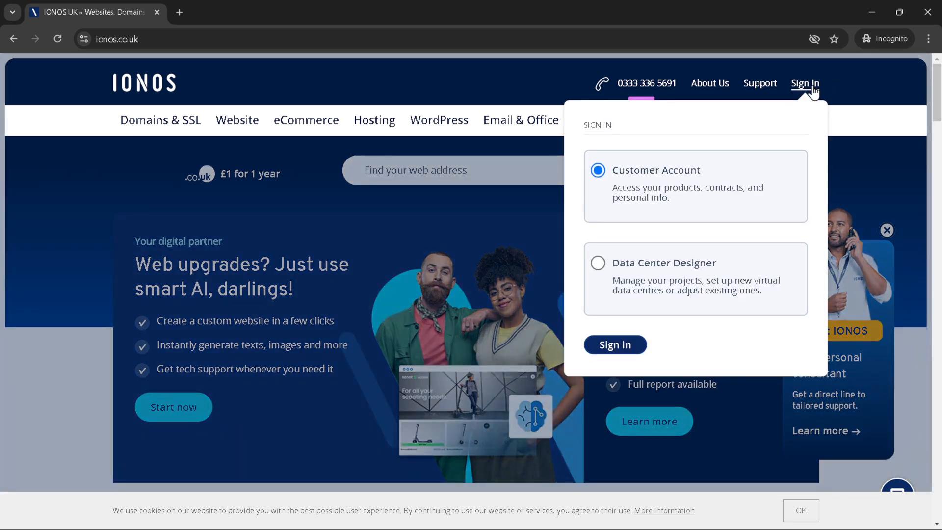
{"action": "mouse_move", "coordinate": [698, 157]}
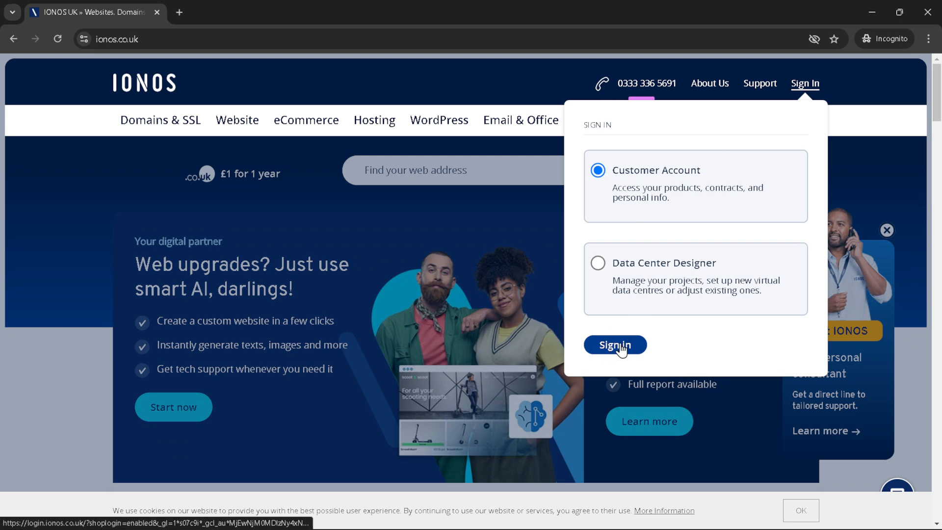
{"action": "left_click", "coordinate": [614, 344]}
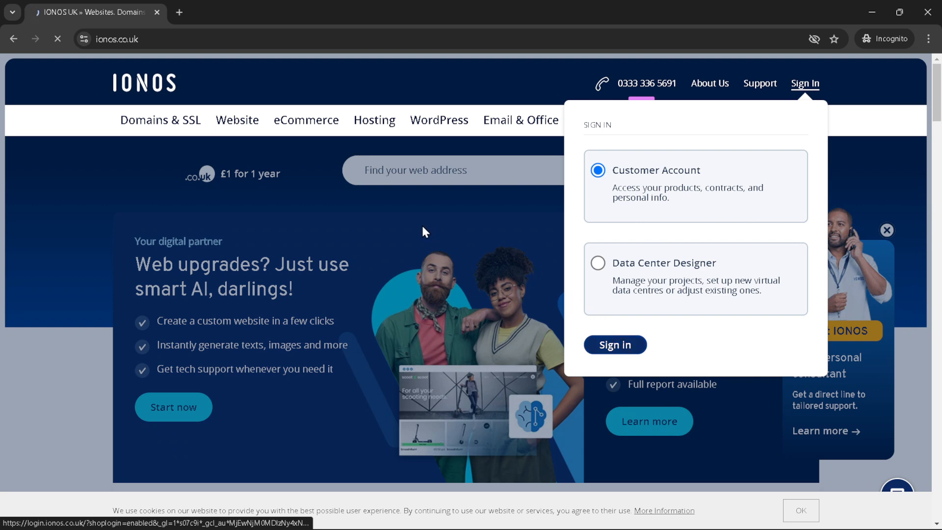
Fill the account field with the saved address and continue past the account step
{"action": "left_click", "coordinate": [614, 345]}
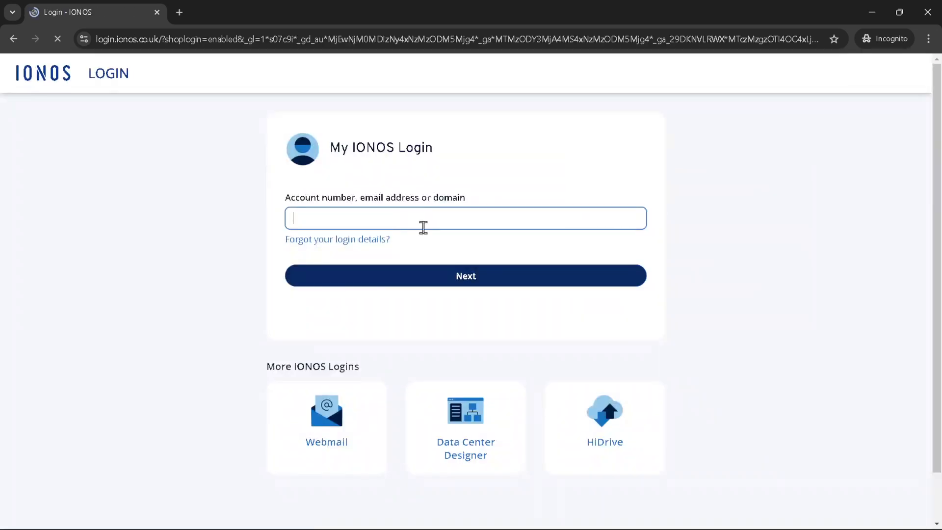
{"action": "left_click", "coordinate": [465, 218]}
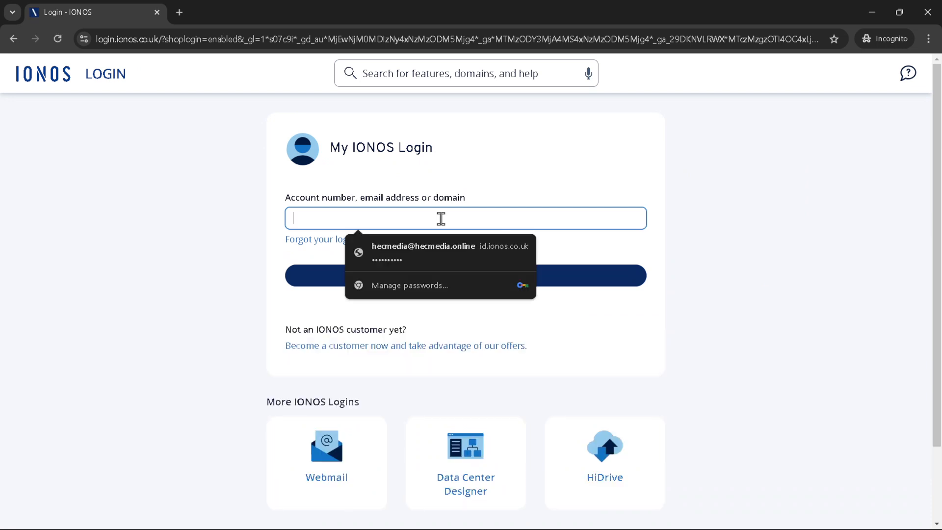
{"action": "mouse_move", "coordinate": [444, 244]}
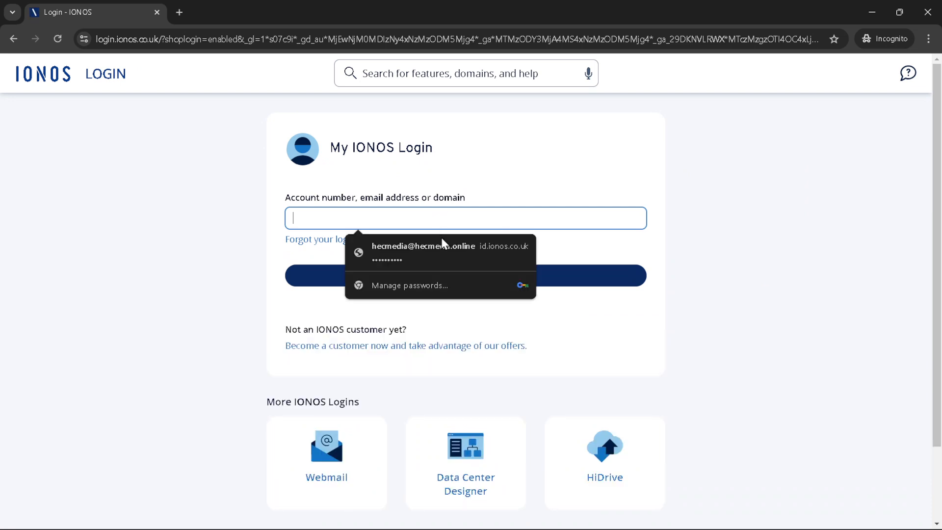
{"action": "left_click", "coordinate": [424, 246]}
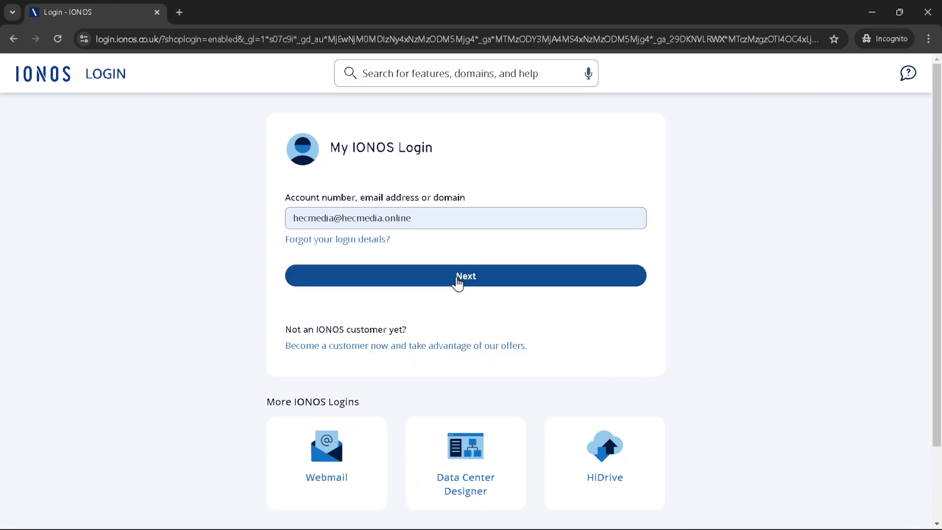
{"action": "left_click", "coordinate": [465, 276]}
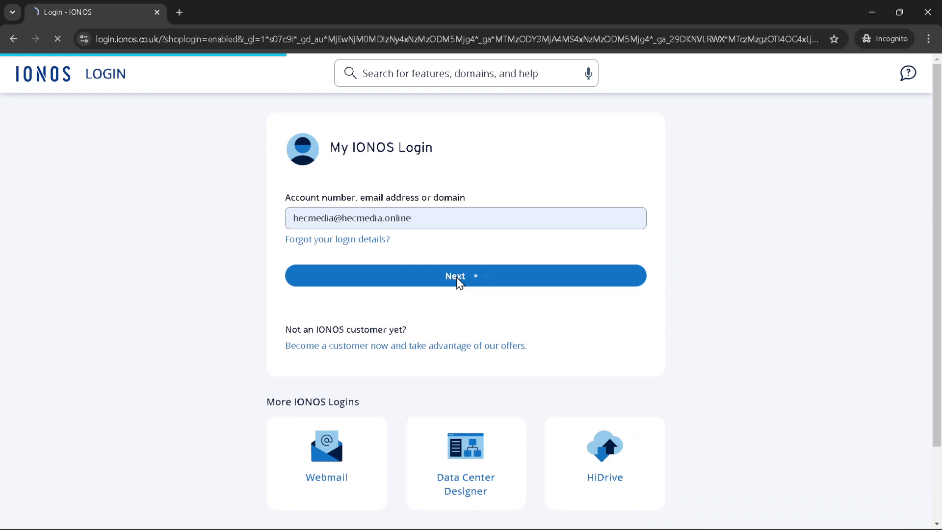
{"action": "left_click", "coordinate": [465, 276]}
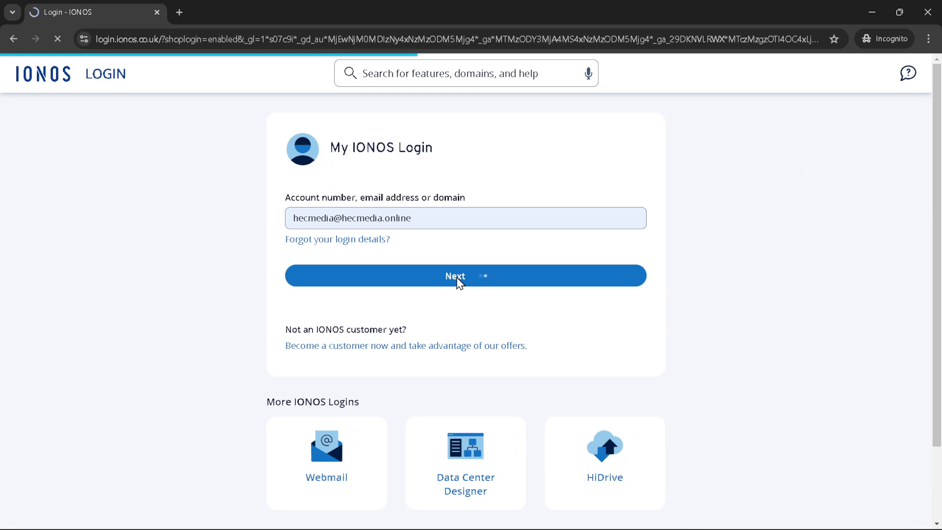
{"action": "left_click", "coordinate": [465, 275]}
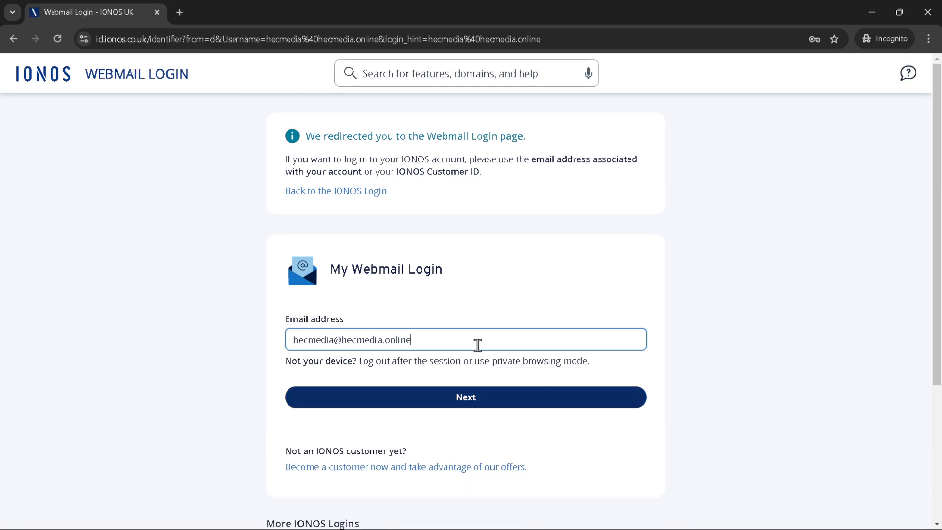
Submit the prefilled email address on the Webmail Login page
{"action": "left_click", "coordinate": [466, 397]}
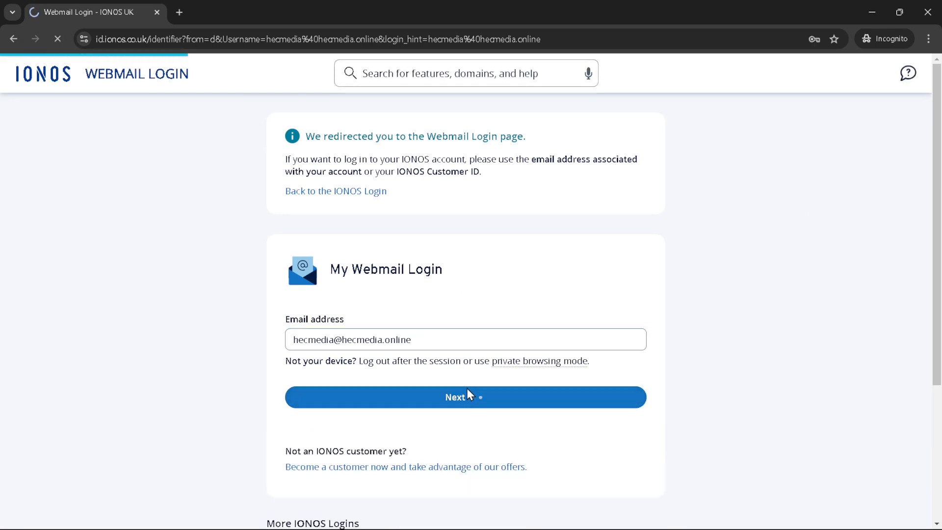
{"action": "left_click", "coordinate": [466, 397]}
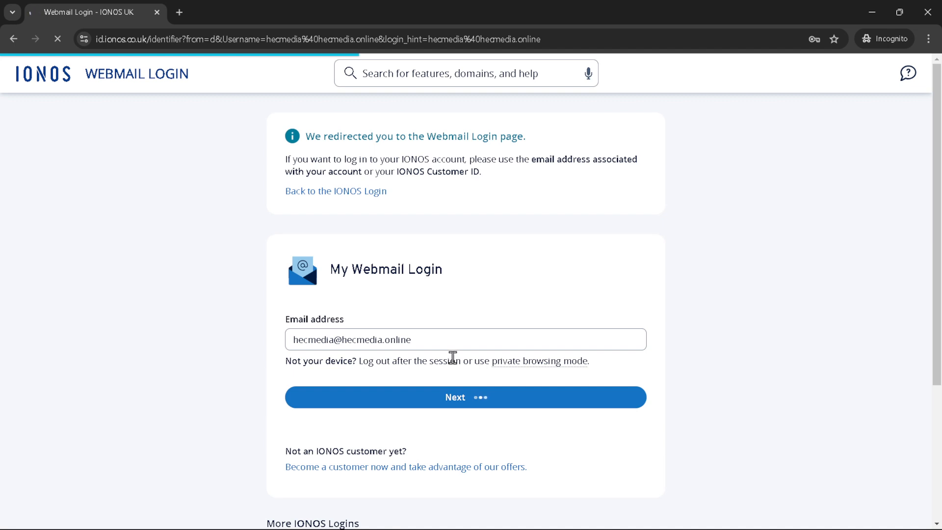
Fill in the saved password and sign in so the webmail inbox loads
{"action": "left_click", "coordinate": [465, 396]}
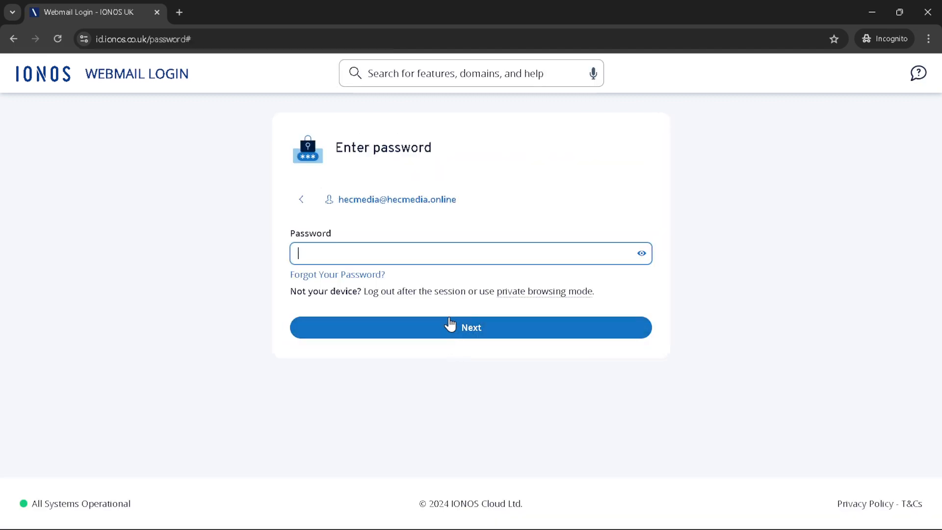
{"action": "left_click", "coordinate": [469, 253]}
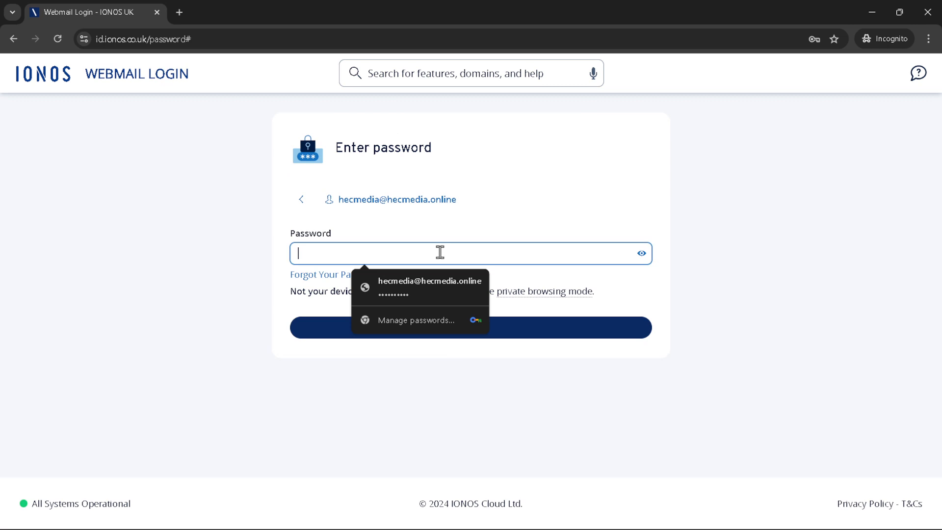
{"action": "left_click", "coordinate": [421, 281]}
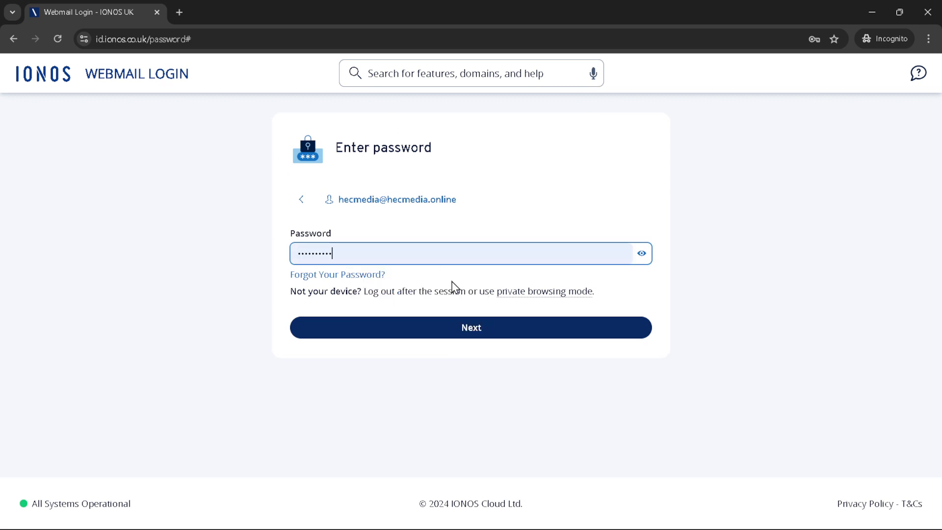
{"action": "left_click", "coordinate": [471, 328]}
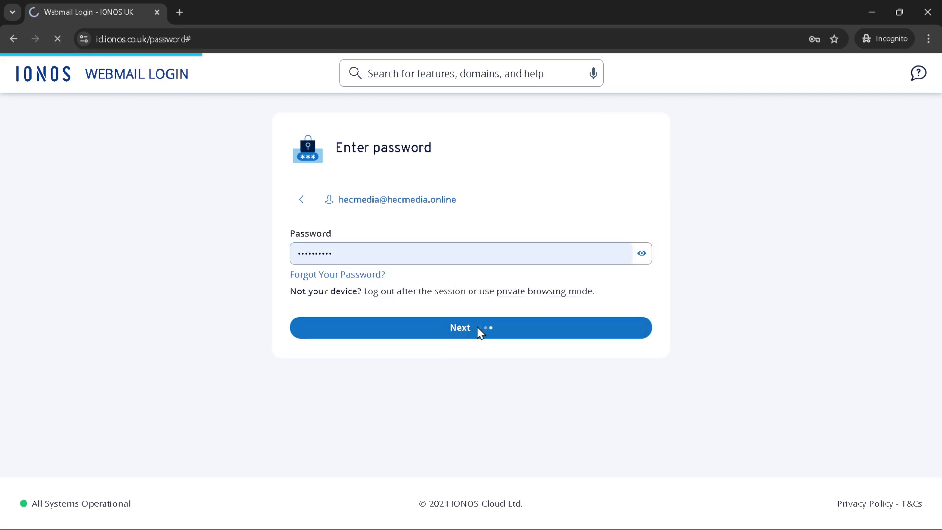
{"action": "left_click", "coordinate": [470, 328]}
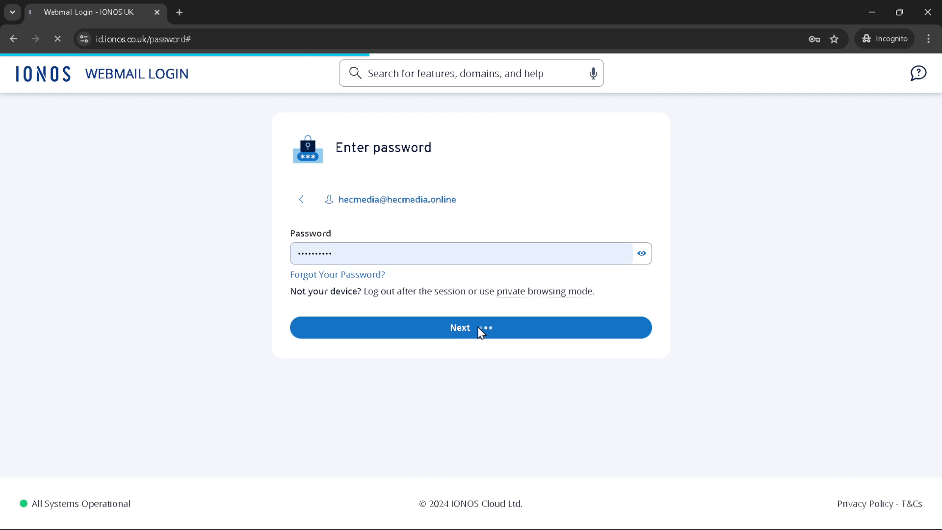
{"action": "left_click", "coordinate": [470, 328]}
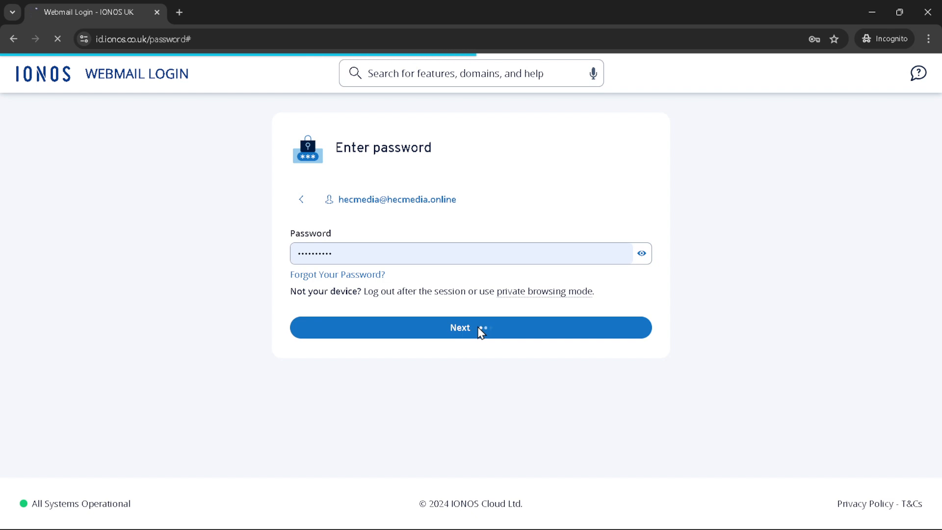
{"action": "left_click", "coordinate": [470, 327]}
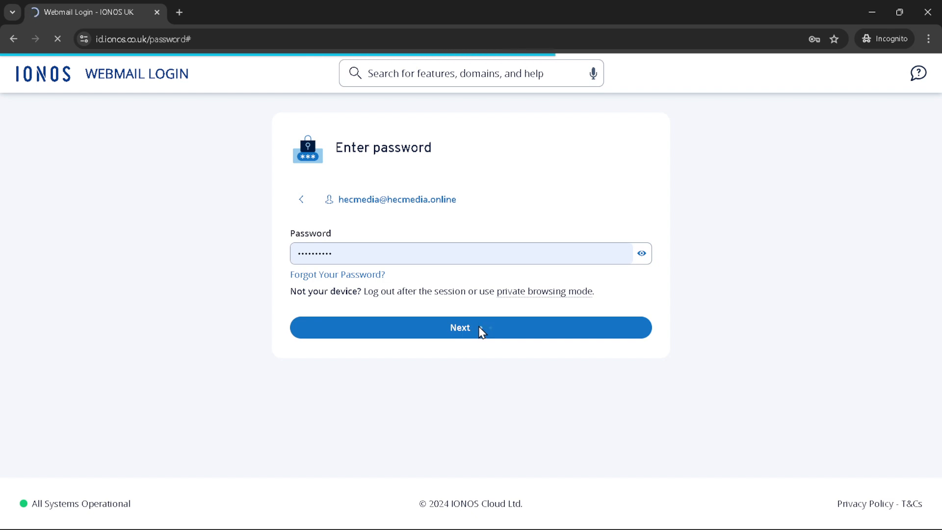
{"action": "left_click", "coordinate": [470, 327]}
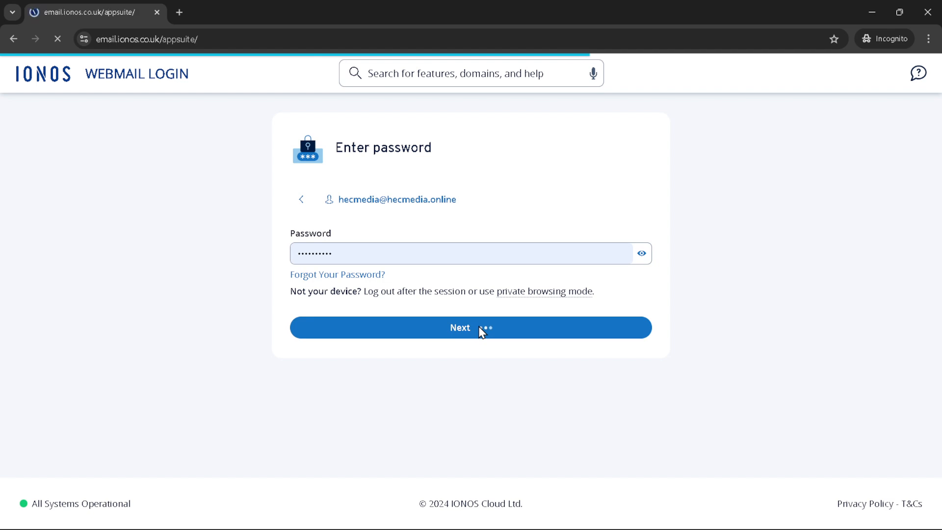
{"action": "left_click", "coordinate": [470, 328]}
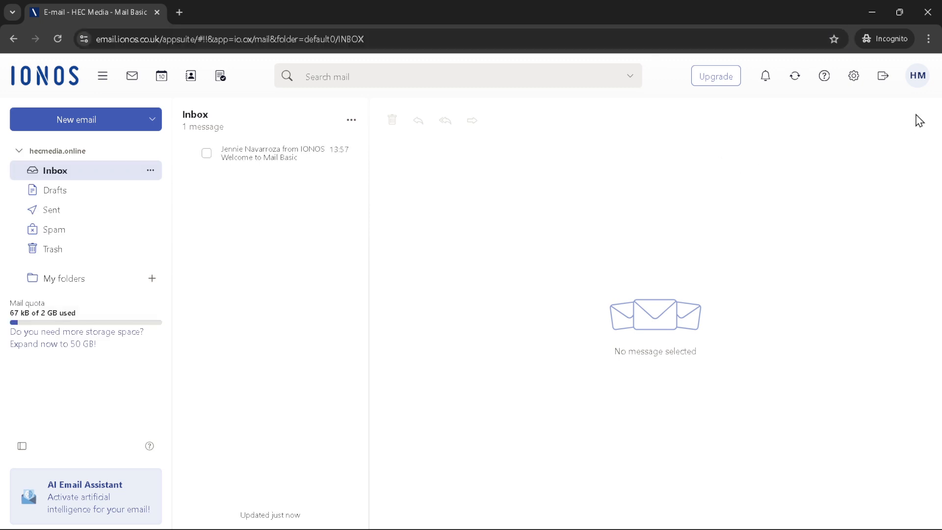
Show the quick settings dropdown with theme and layout options via the gear icon
{"action": "left_click", "coordinate": [854, 76]}
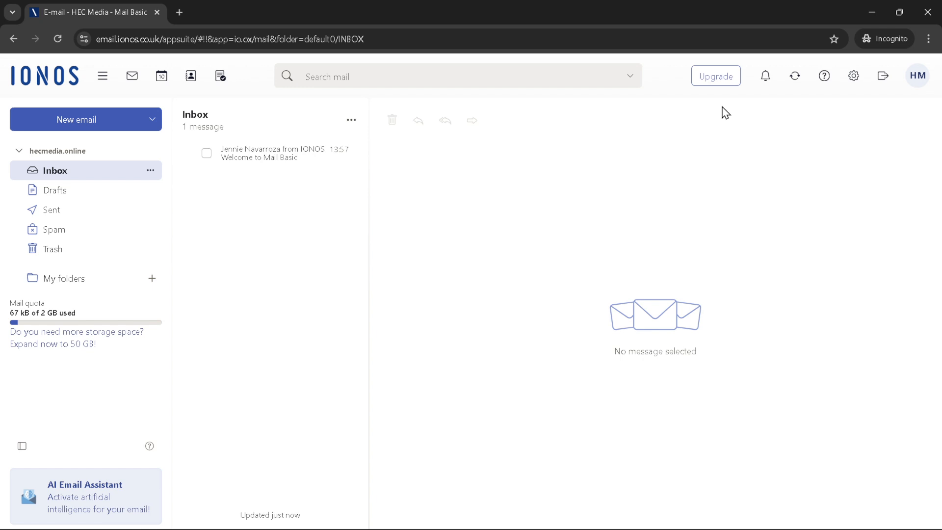
{"action": "mouse_move", "coordinate": [738, 132]}
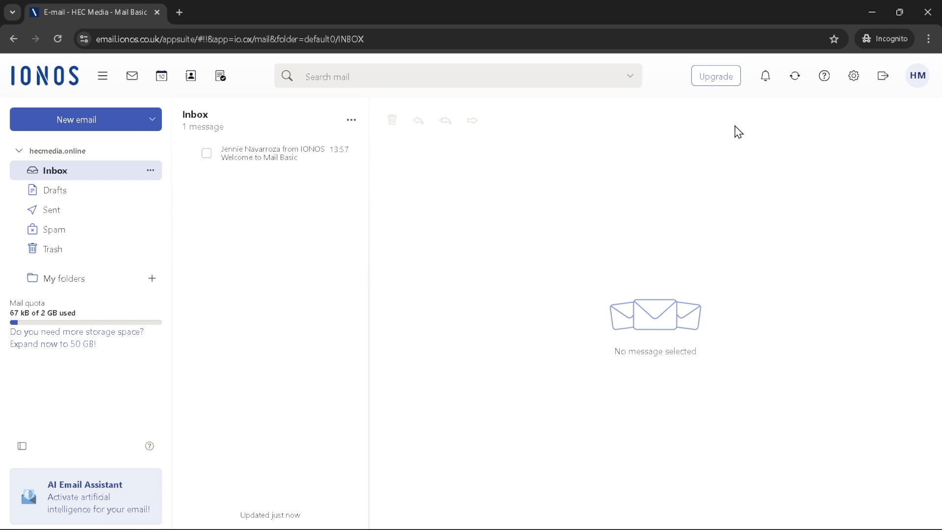
{"action": "left_click", "coordinate": [853, 76]}
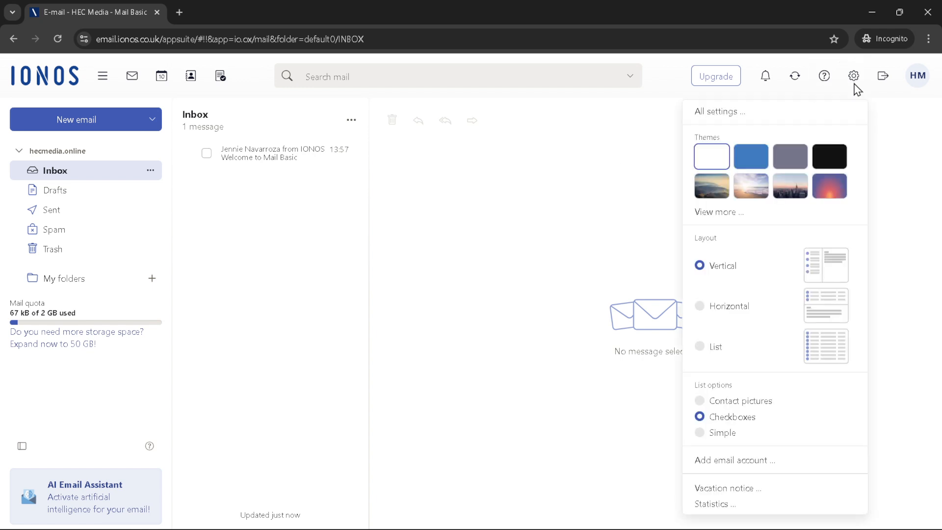
Go through All settings > E-mail > Signatures and add a new blank signature form
{"action": "left_click", "coordinate": [728, 118]}
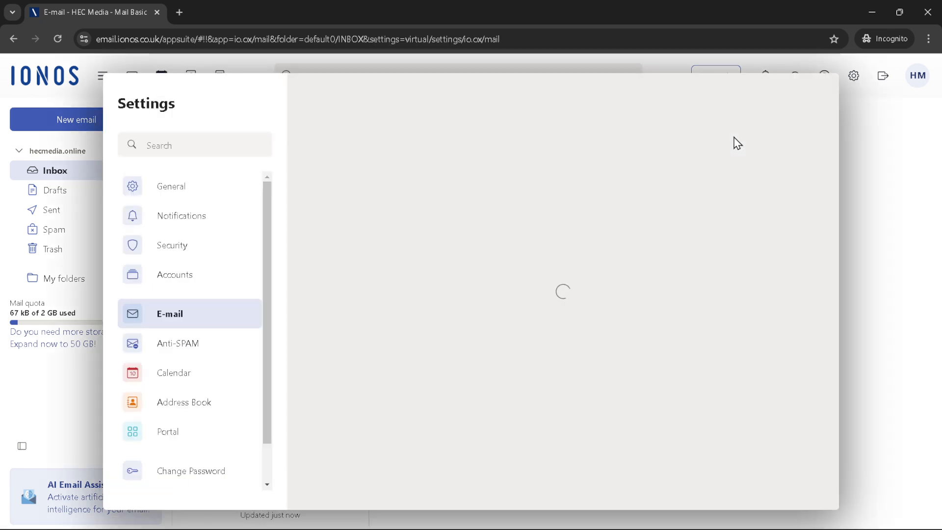
{"action": "left_click", "coordinate": [170, 313]}
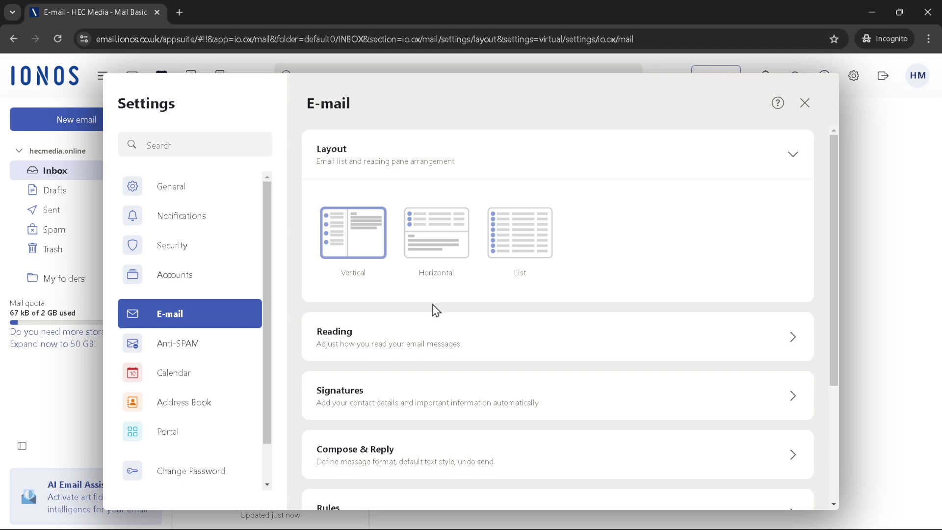
{"action": "mouse_move", "coordinate": [354, 395]}
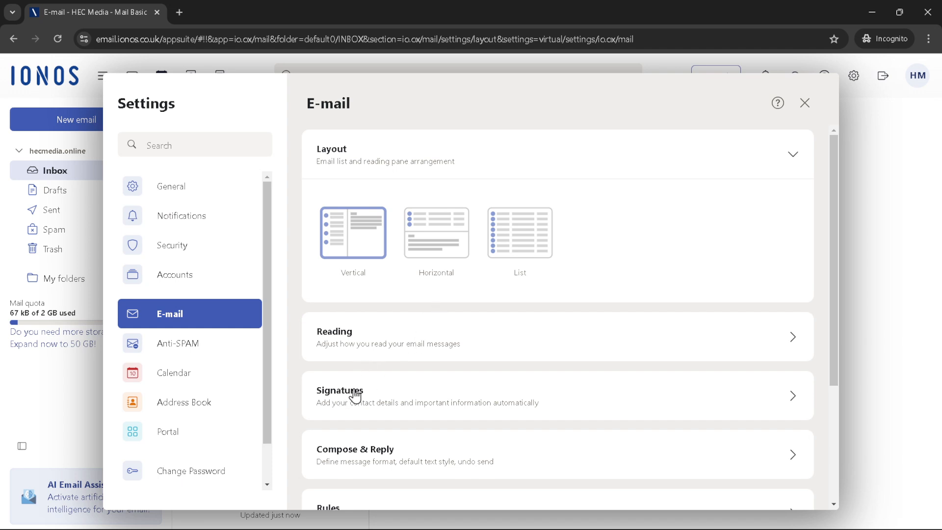
{"action": "left_click", "coordinate": [340, 396]}
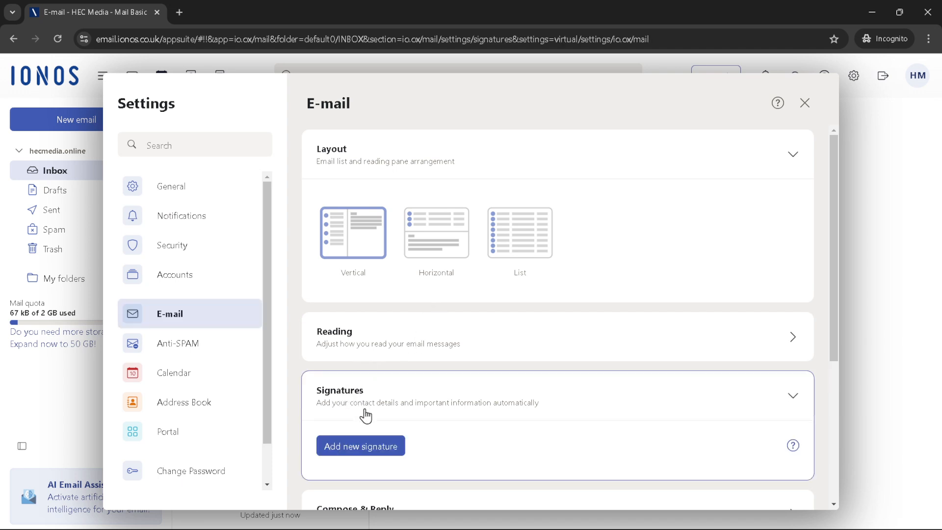
{"action": "left_click", "coordinate": [360, 446]}
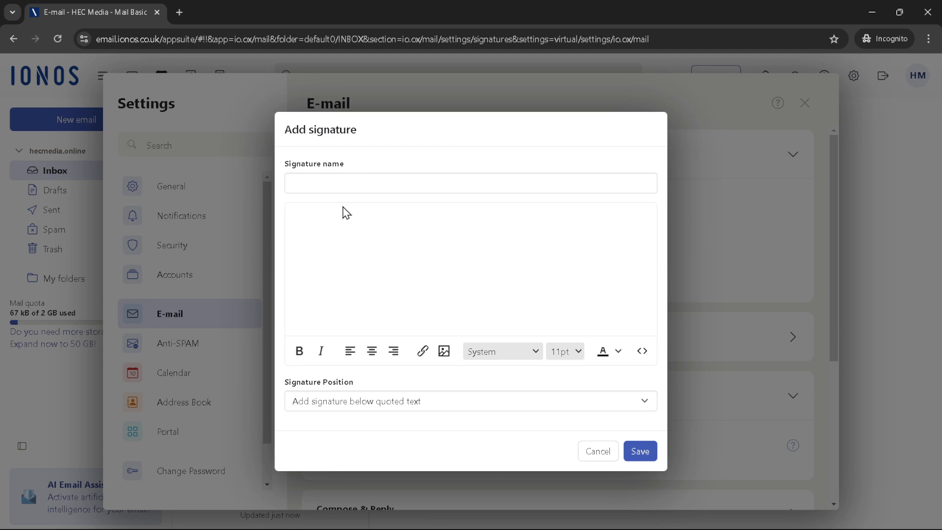
Name the signature 'test', enter lines test, signature, 42424242, and save it
{"action": "left_click", "coordinate": [470, 183]}
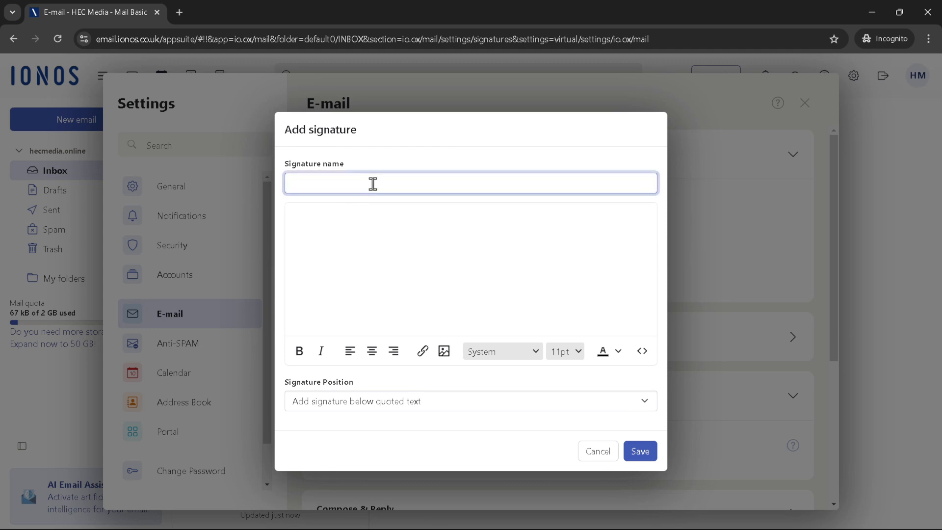
{"action": "type", "text": "test"}
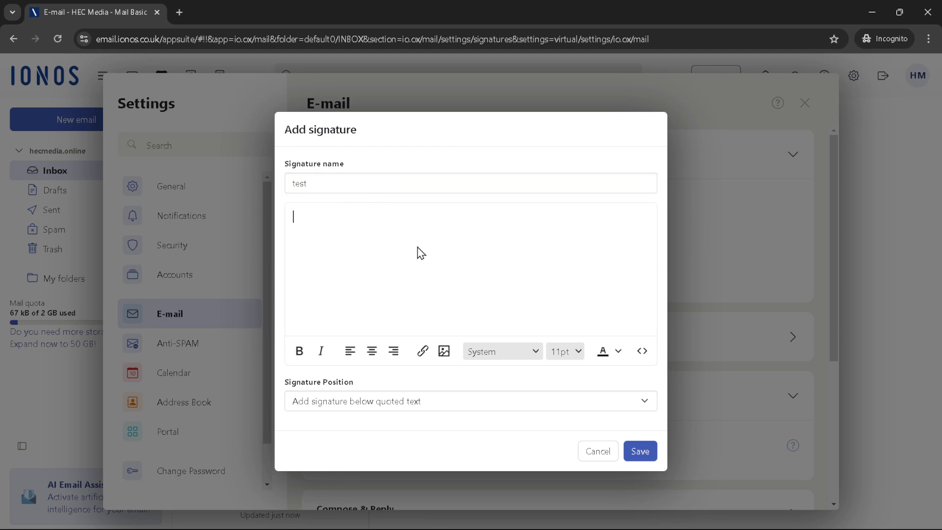
{"action": "type", "text": "test"}
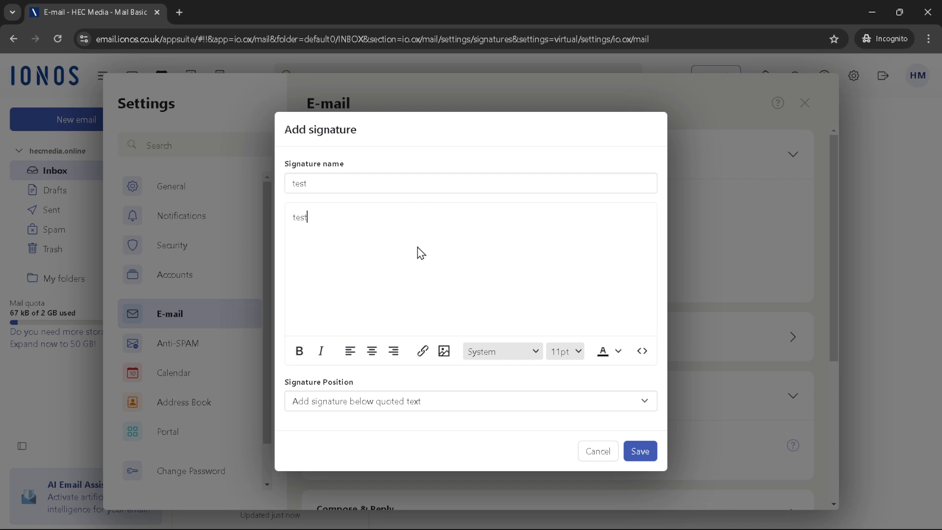
{"action": "type", "text": "signat"}
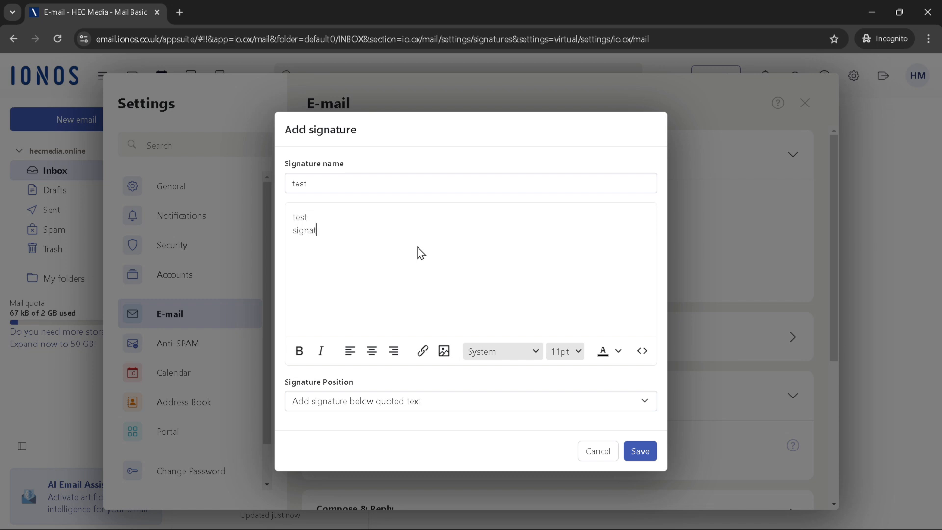
{"action": "type", "text": "ure"}
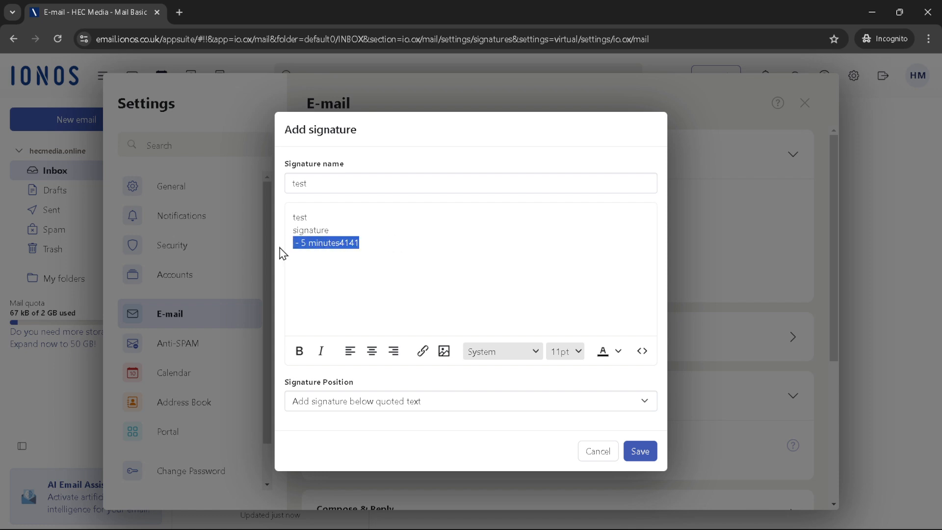
{"action": "type", "text": "42424242"}
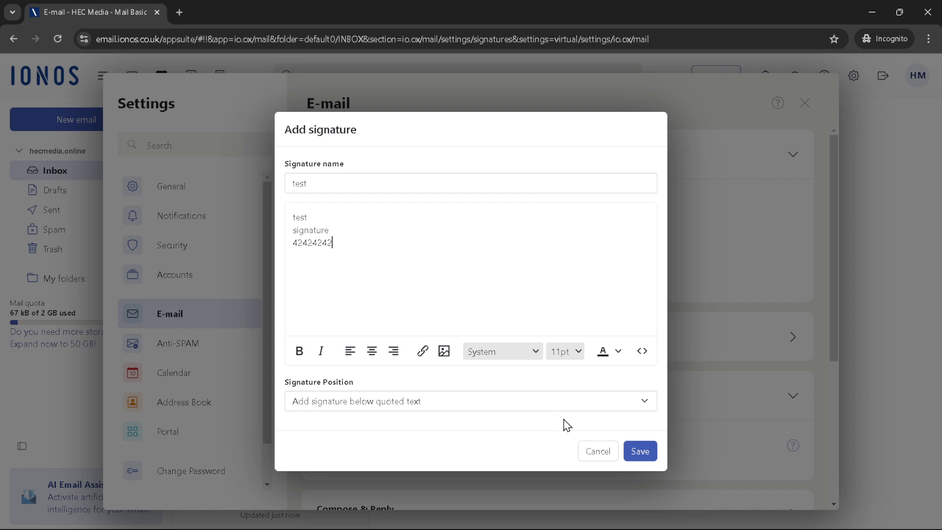
{"action": "left_click", "coordinate": [640, 450]}
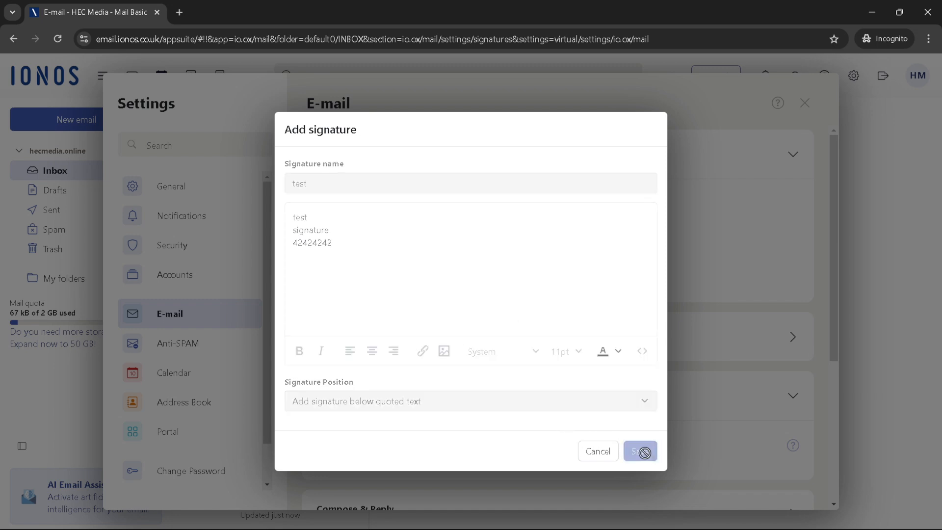